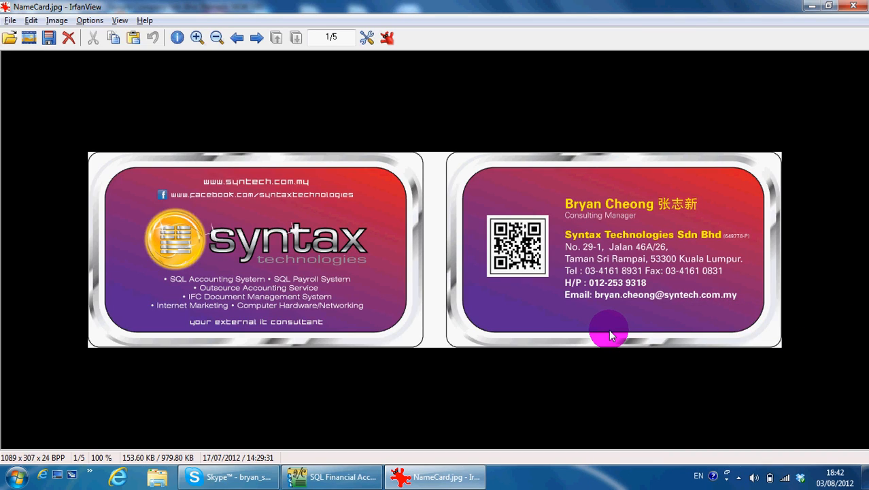
mouse_move(691, 337)
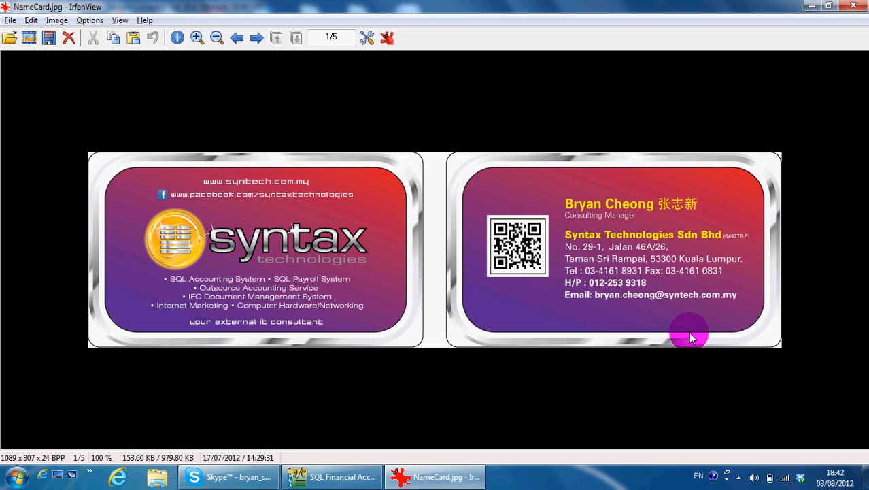
mouse_move(715, 334)
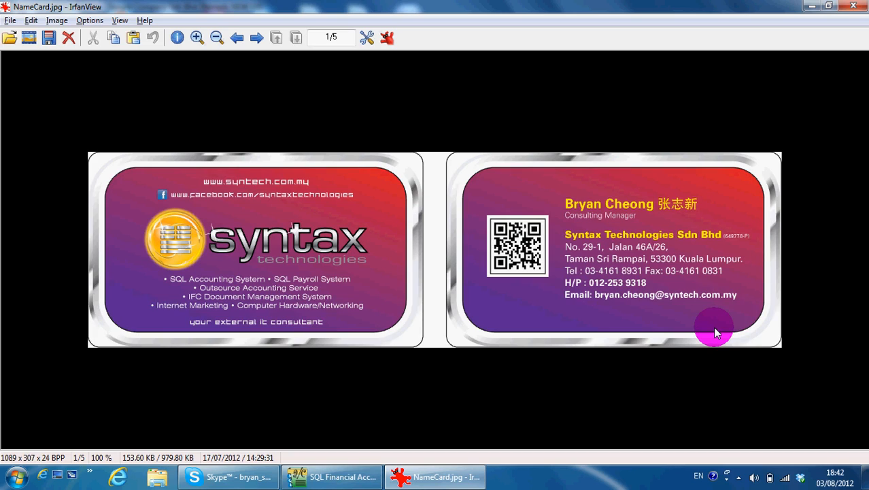
mouse_move(686, 333)
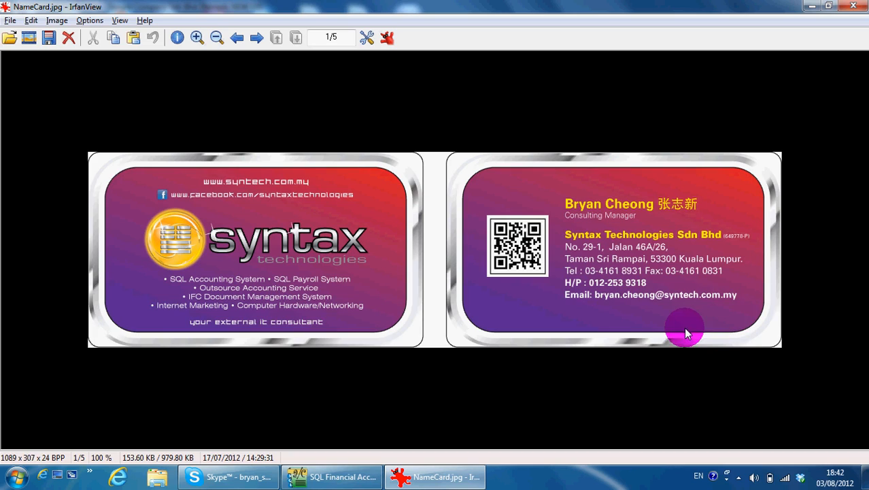
mouse_move(628, 347)
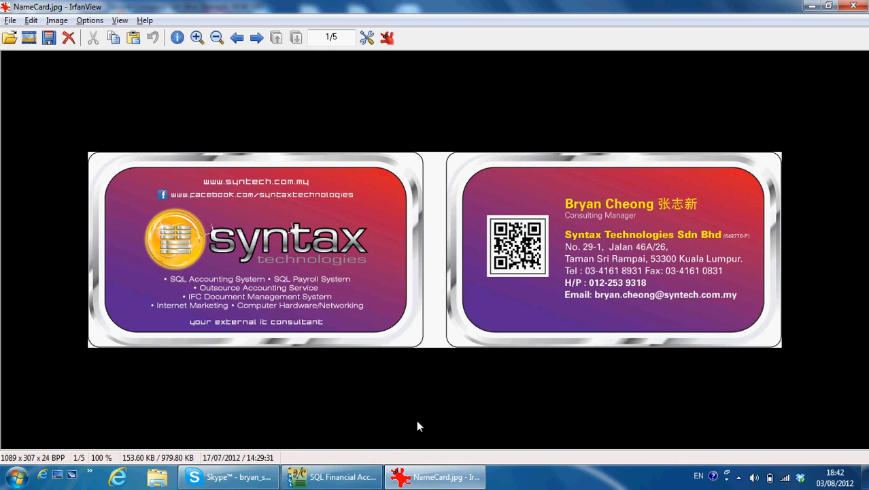
Switch to SQL Financial Accounting and bring up Maintain Currency for the USD record (buy 3.8000, sell 3.7400).
click(333, 476)
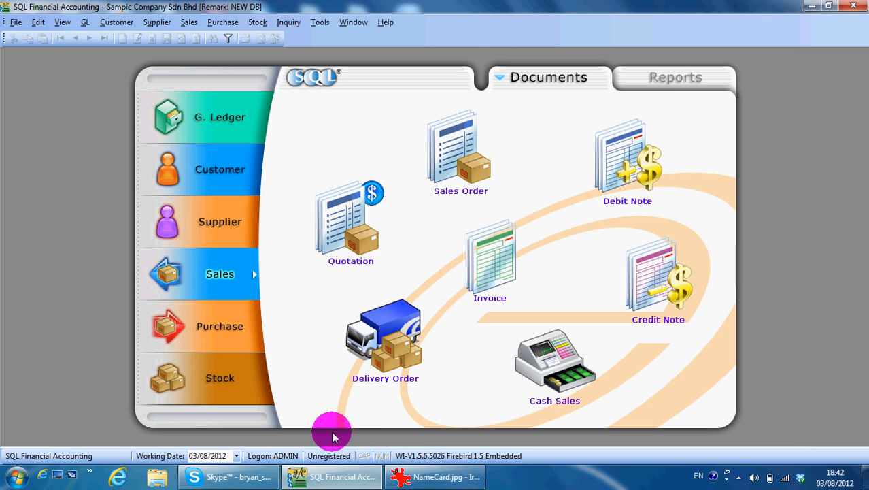
mouse_move(299, 307)
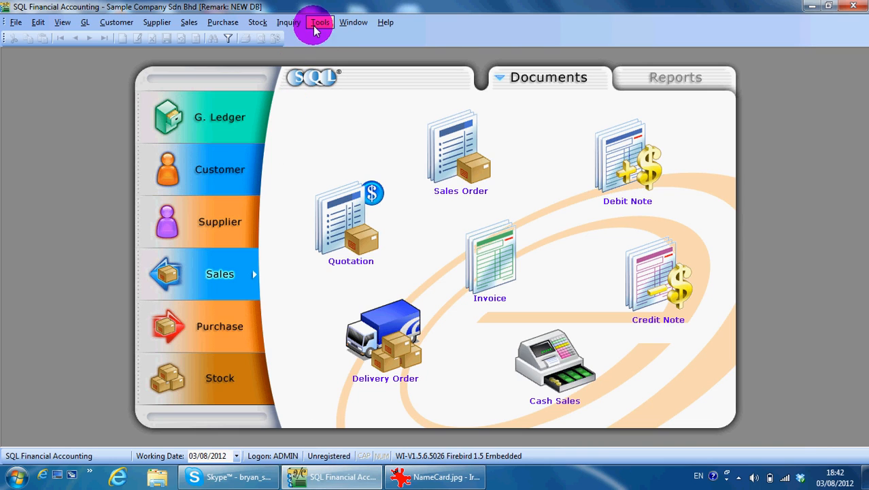
click(320, 22)
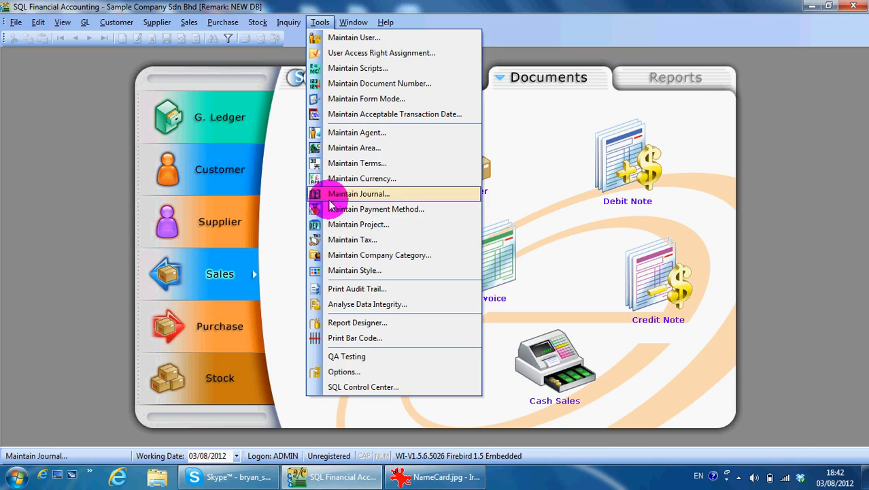
mouse_move(376, 210)
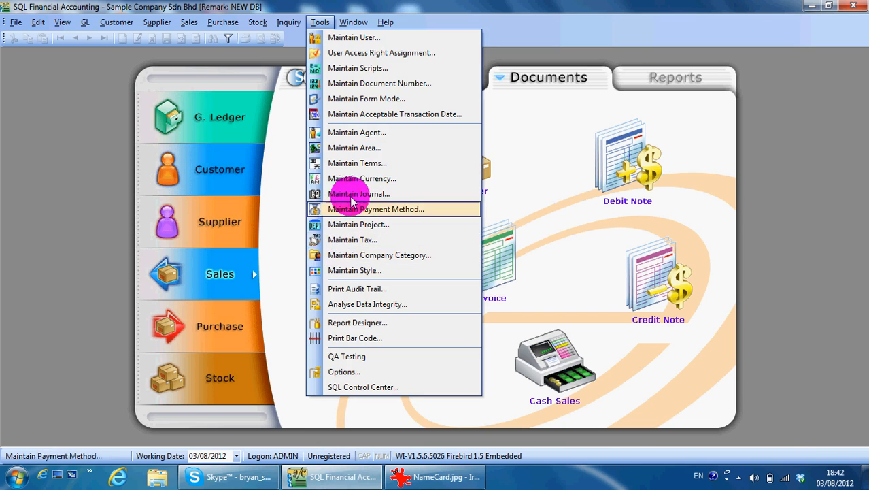
click(362, 179)
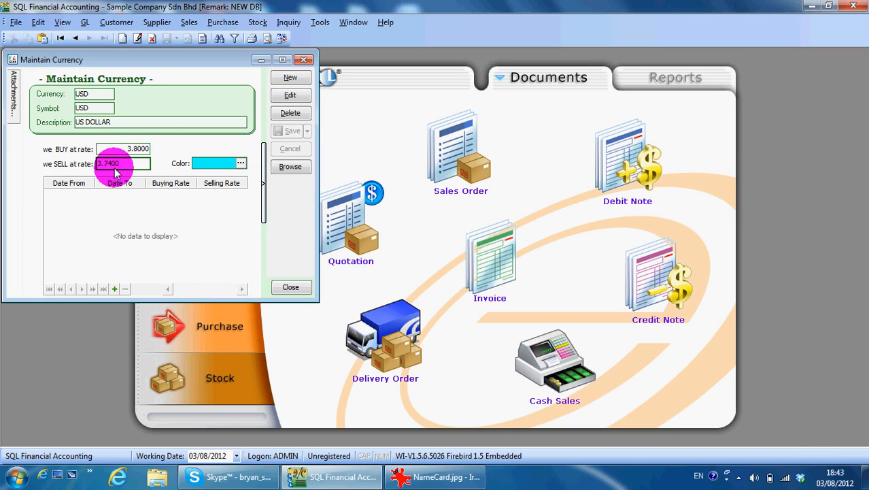
Browse all currencies, view the RINGGIT MALAYSIA record, and close currency maintenance.
click(291, 166)
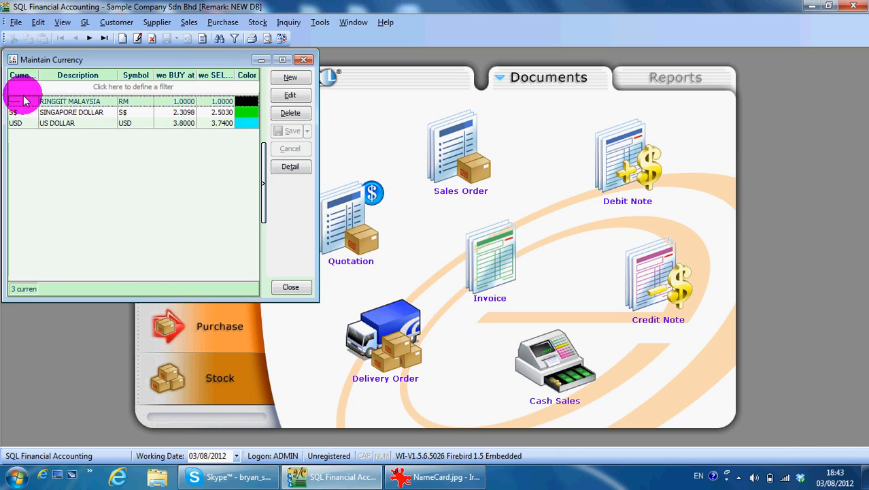
click(291, 166)
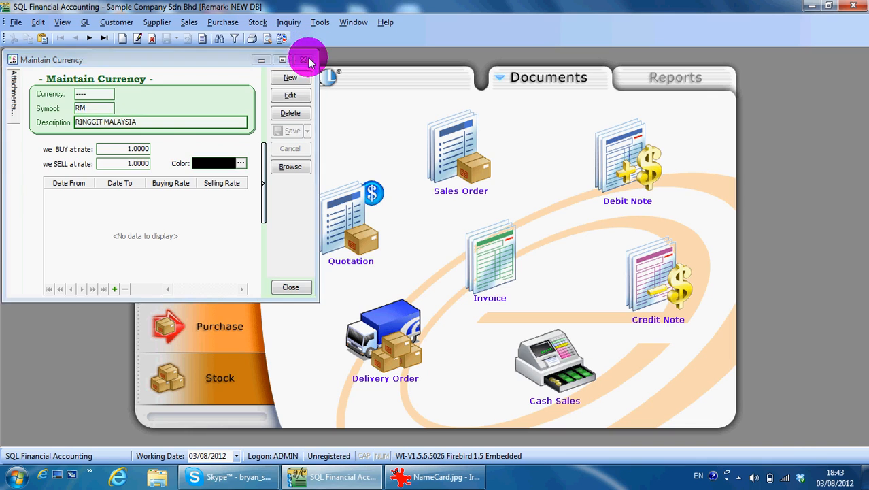
click(308, 60)
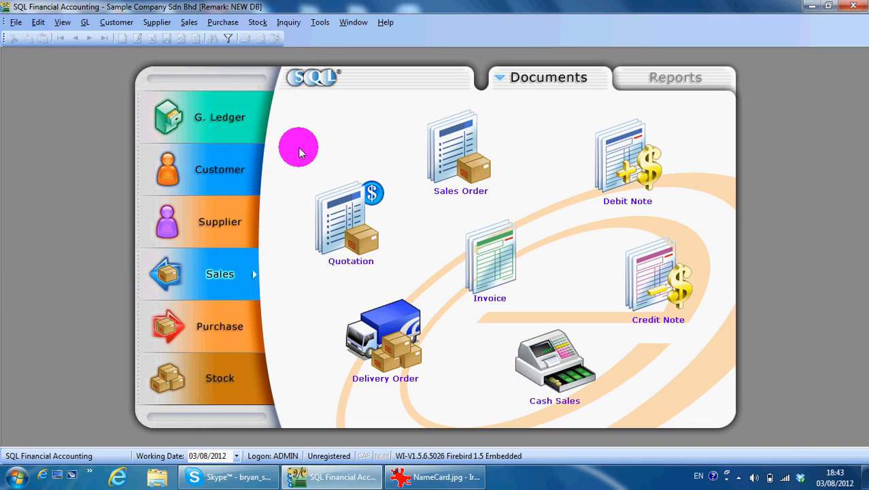
Review customer US CORPORATION PE LTD's USD currency setting in Maintain Customer, then close it.
click(220, 169)
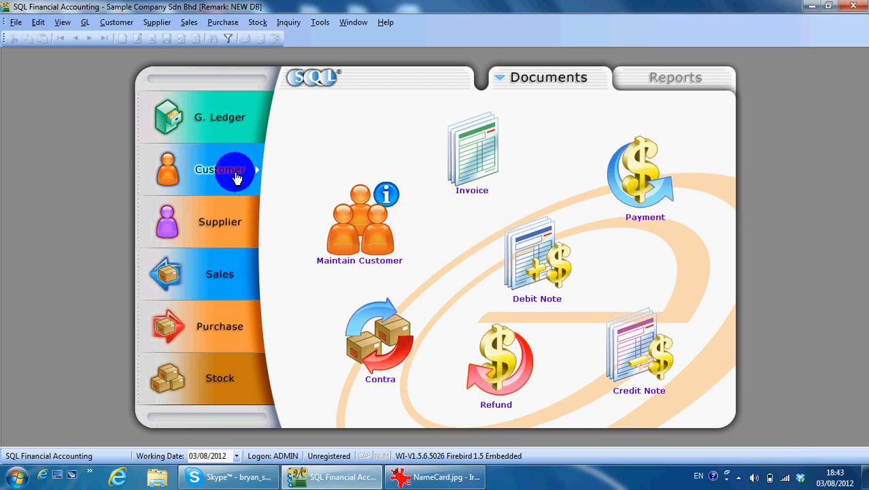
click(360, 221)
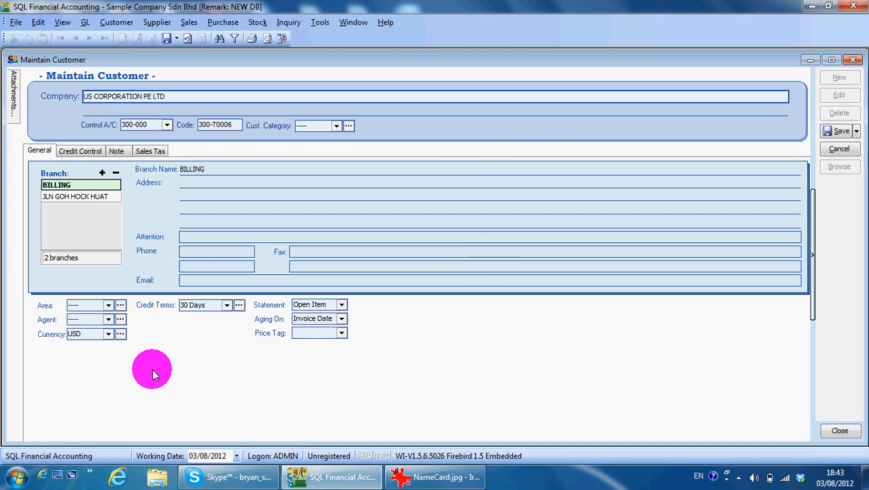
click(108, 333)
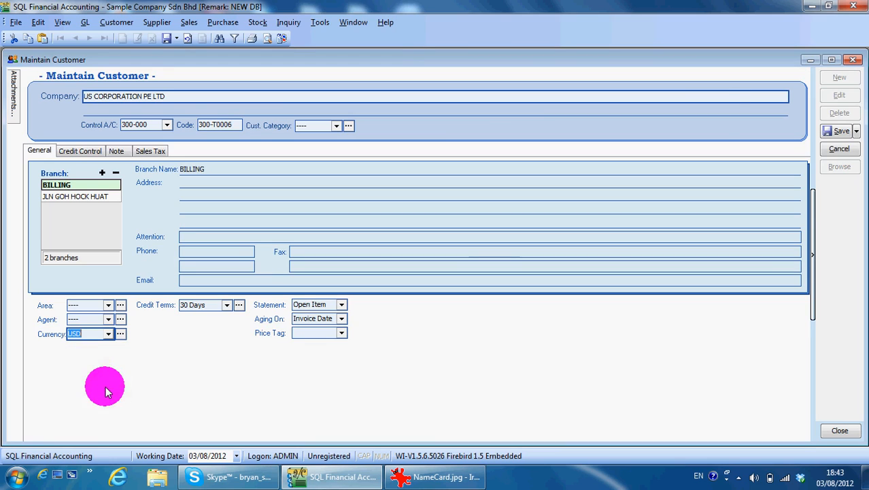
click(841, 130)
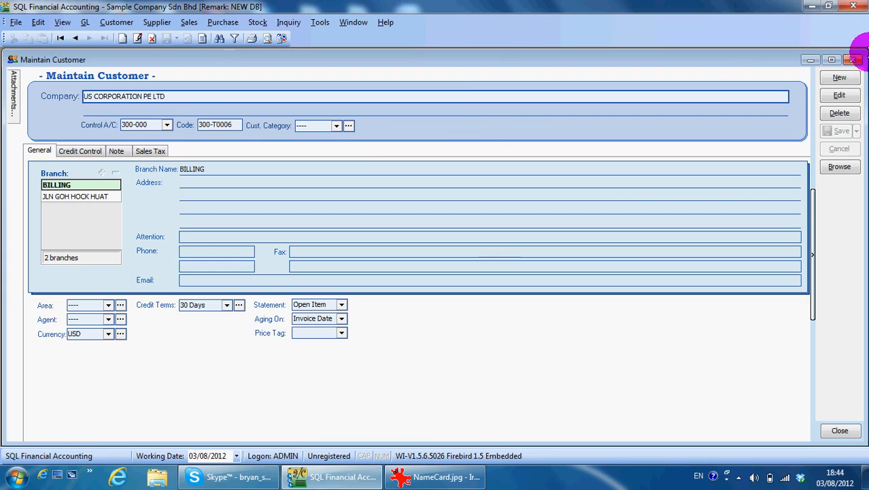
click(839, 430)
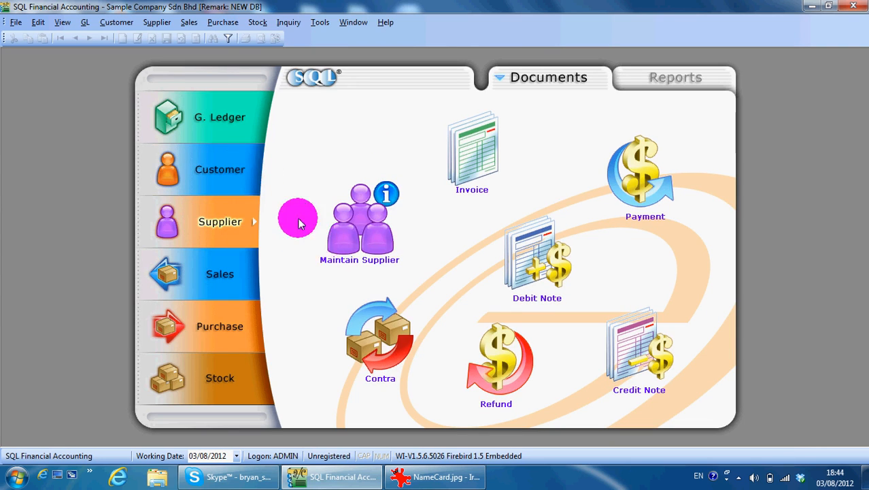
Review supplier NOKIA CORP LTD's USD record in Maintain Supplier, then close it.
click(359, 218)
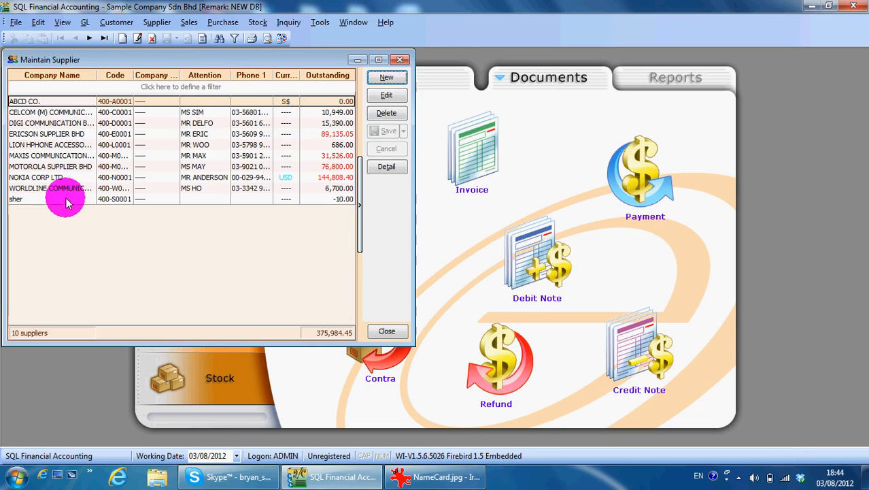
double_click(36, 177)
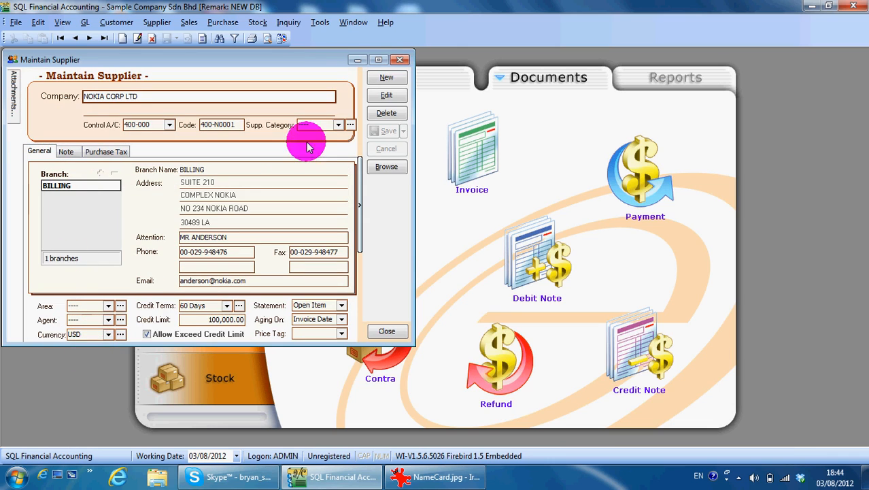
click(387, 331)
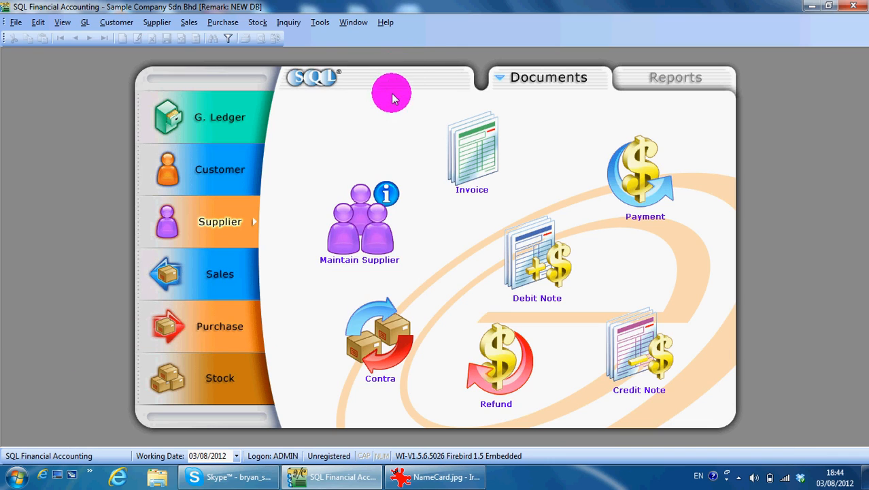
mouse_move(245, 264)
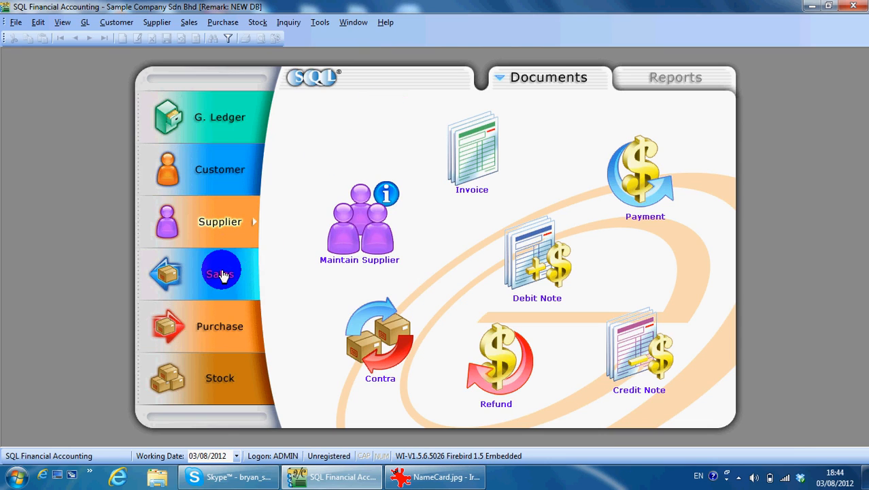
Start a new blank sales invoice and look at its customer choices before discarding it.
click(220, 273)
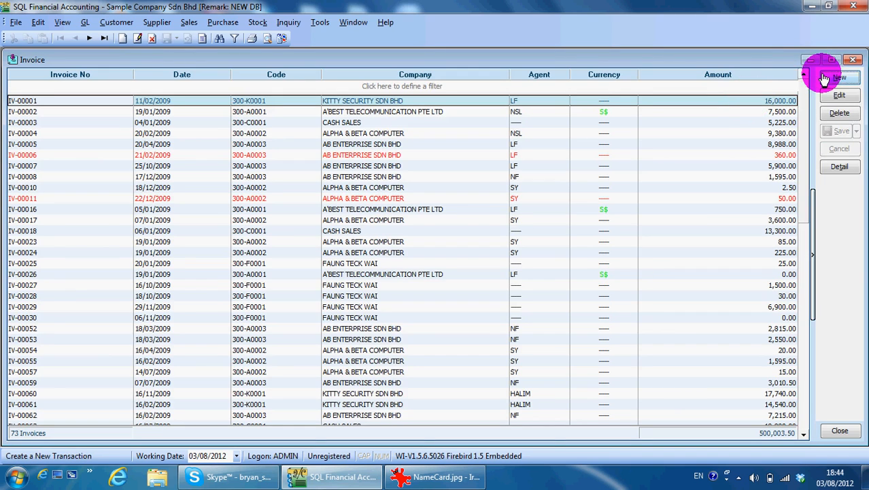
click(839, 76)
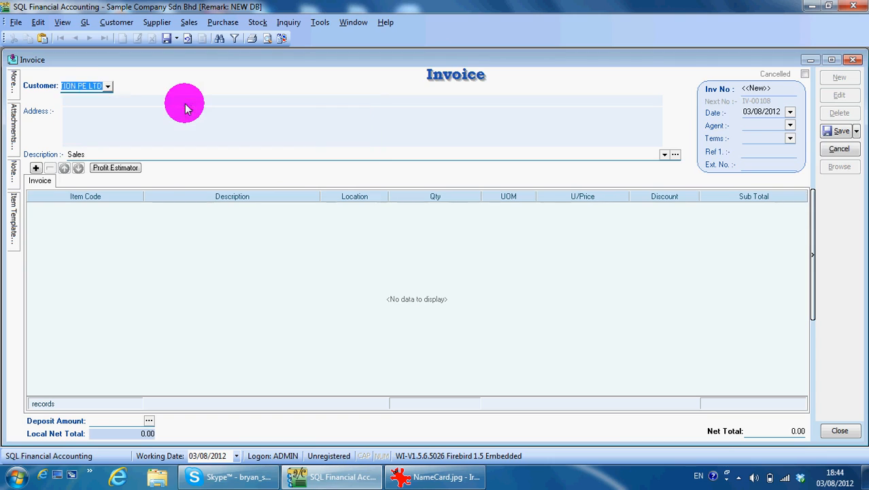
click(107, 86)
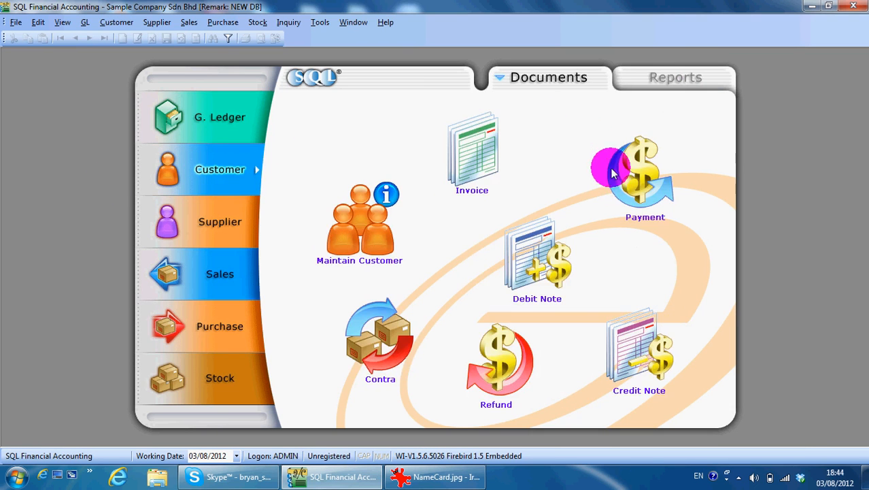
click(645, 166)
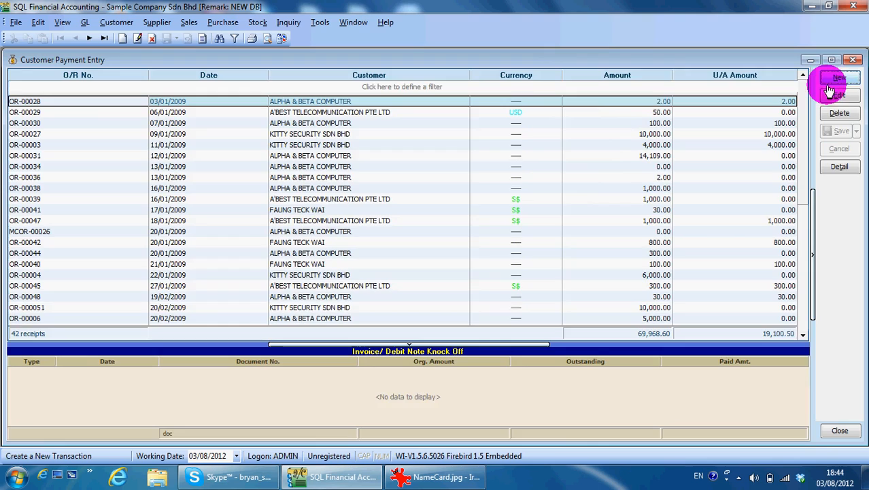
click(839, 77)
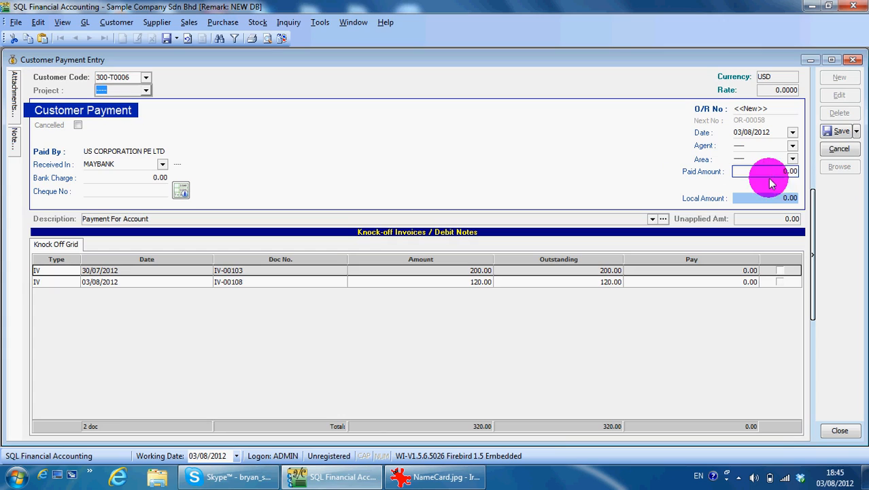
click(765, 171)
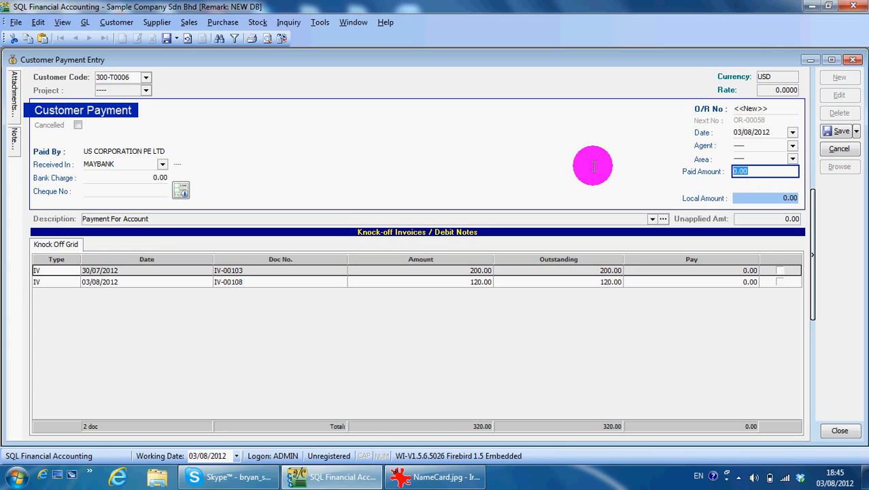
mouse_move(592, 166)
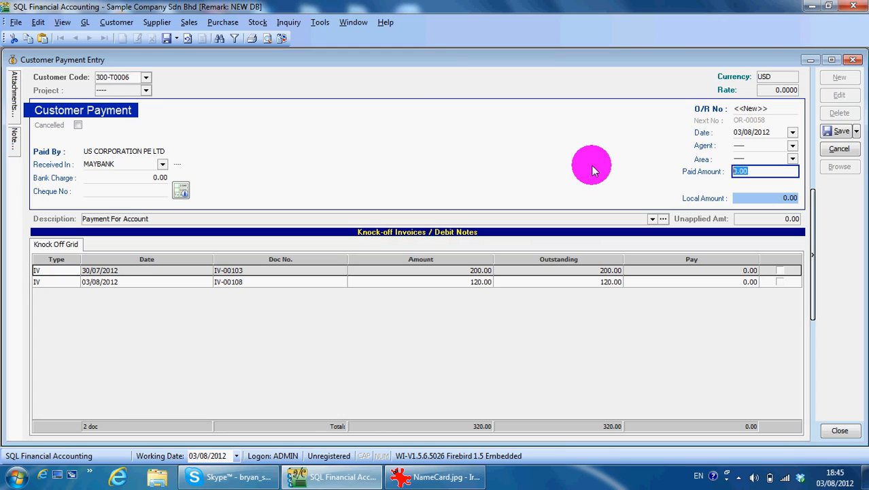
mouse_move(694, 198)
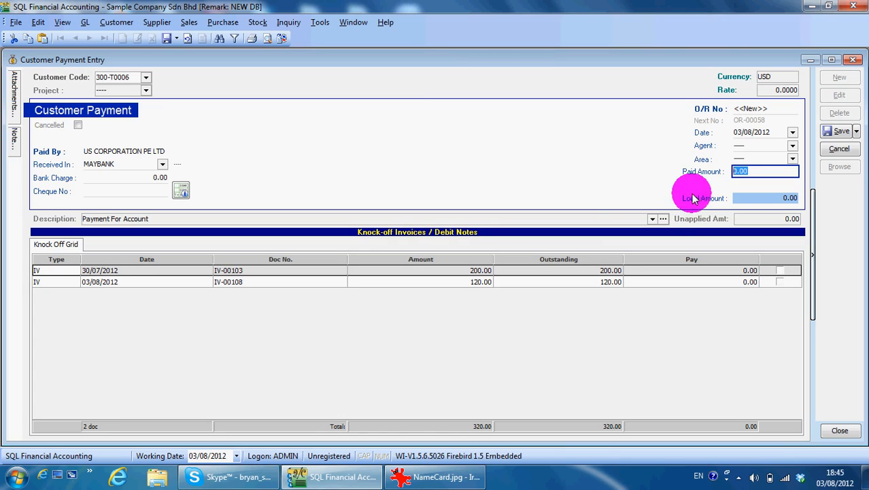
mouse_move(683, 218)
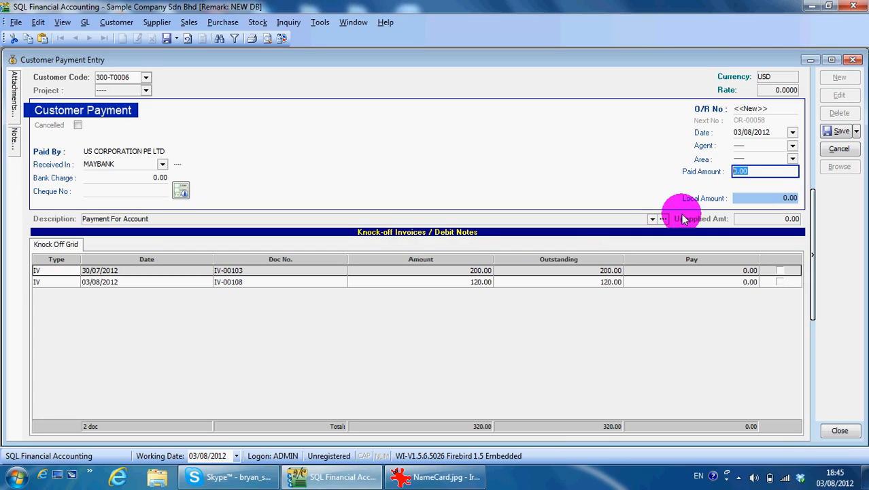
Save a USD 300.00 payment knocking off IV-00108 into MAYBANK without a cheque number, posting the gain/loss.
text(4)
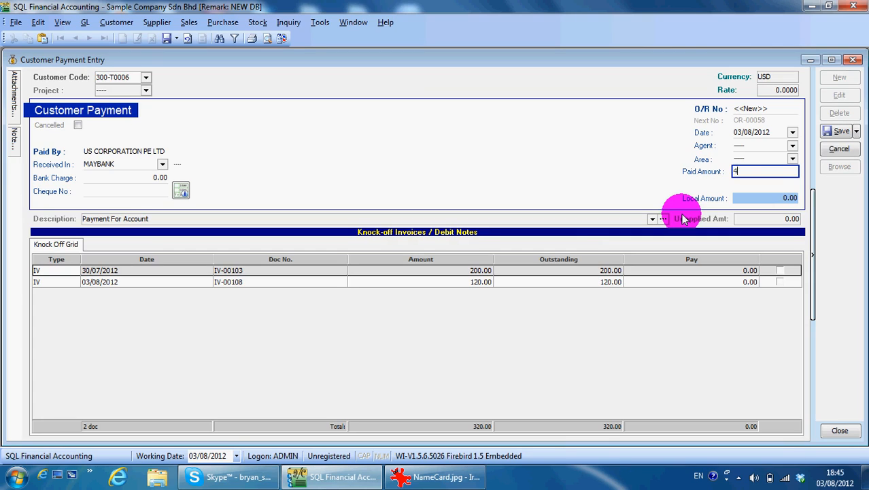
key(Backspace)
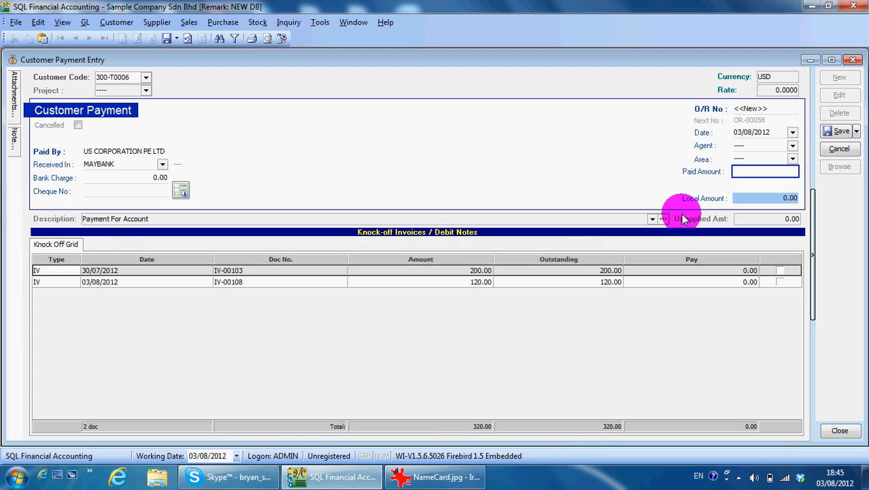
text(300.00)
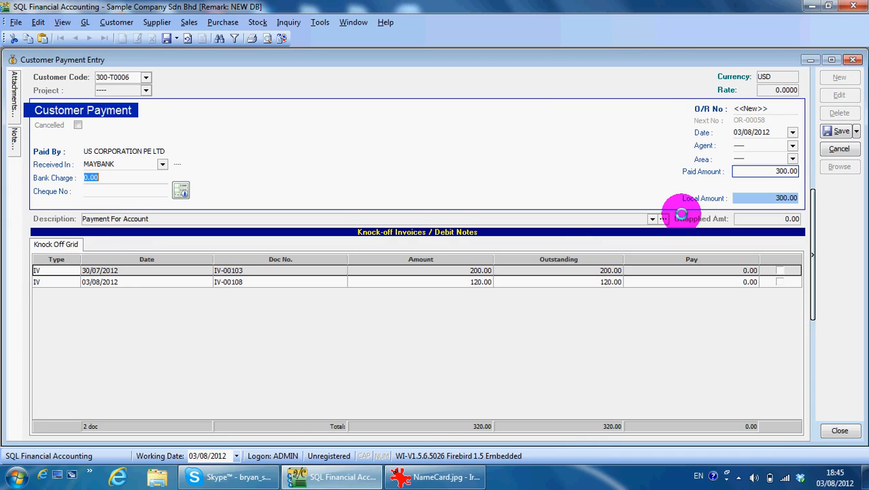
mouse_move(786, 285)
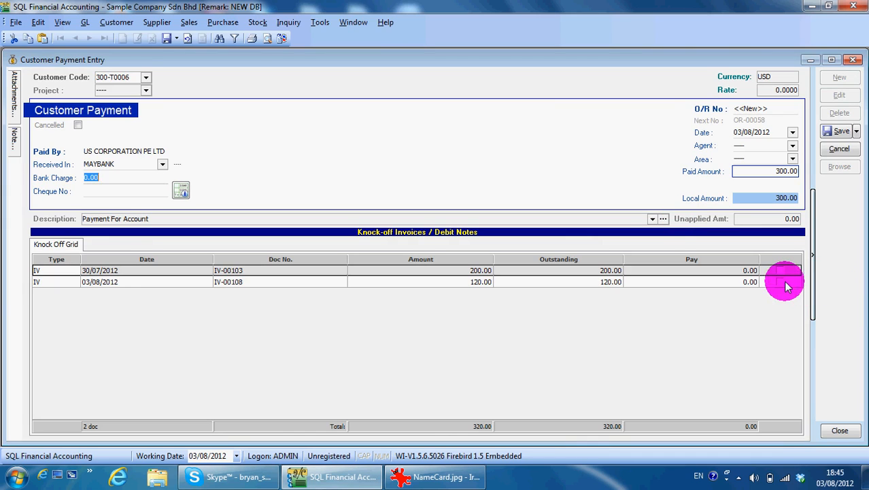
click(779, 282)
text(2.5000)
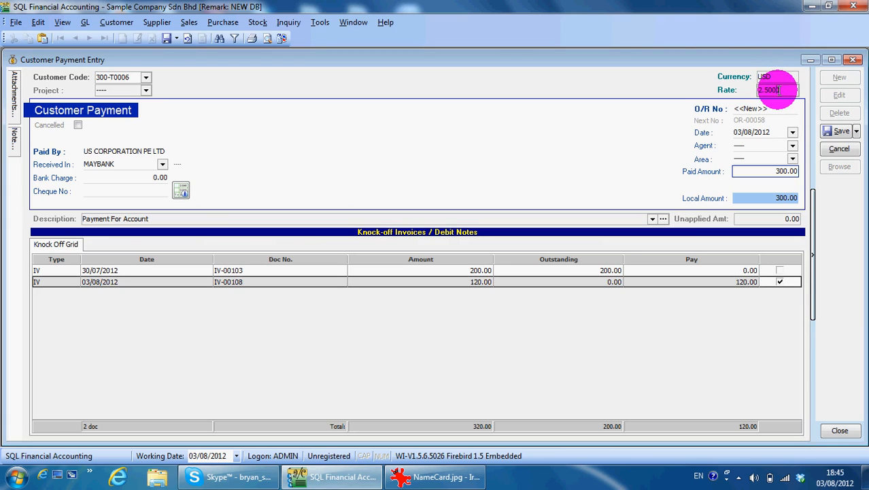
click(163, 163)
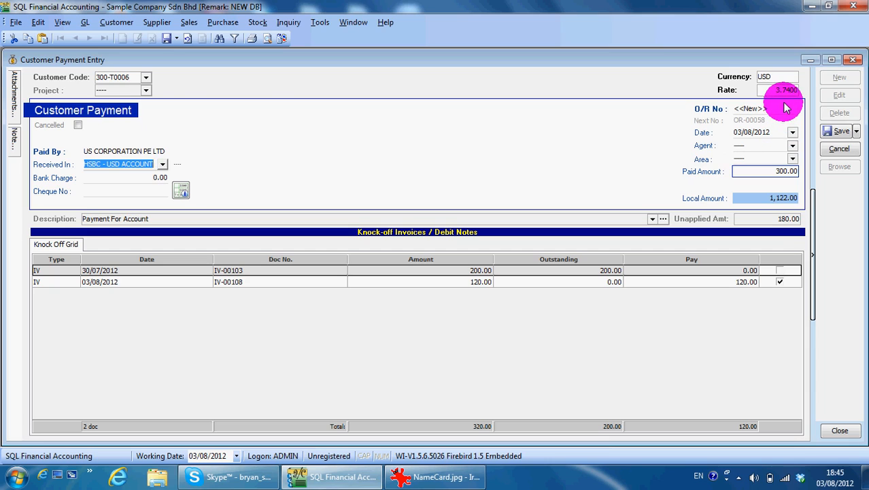
mouse_move(279, 177)
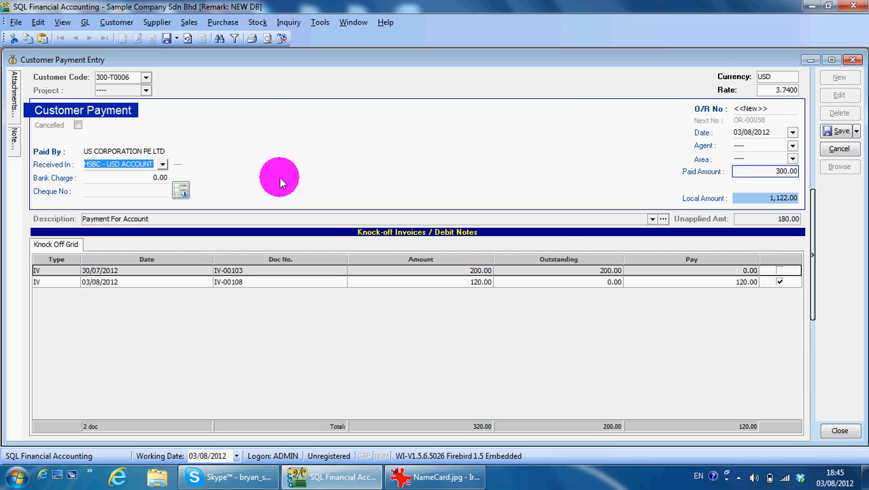
click(162, 163)
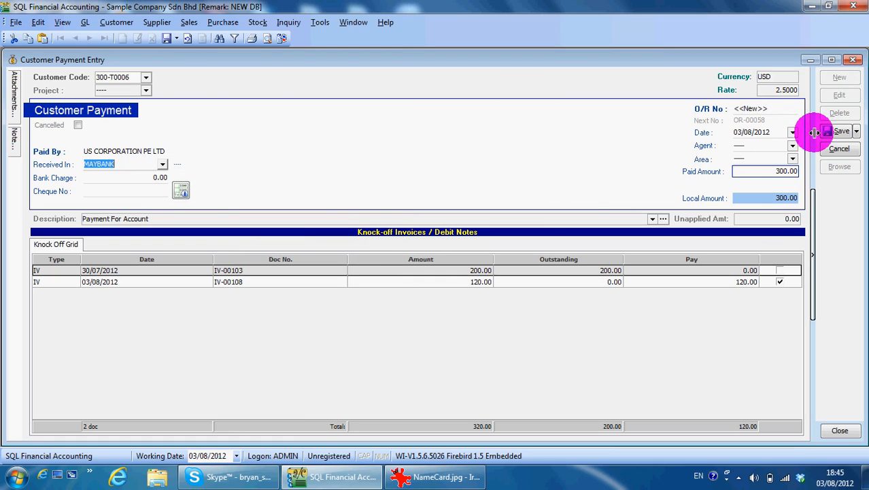
click(840, 130)
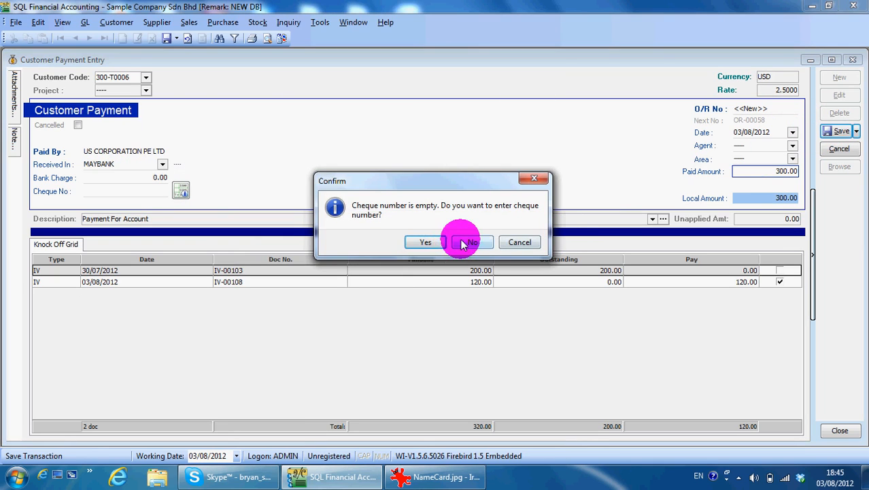
click(472, 242)
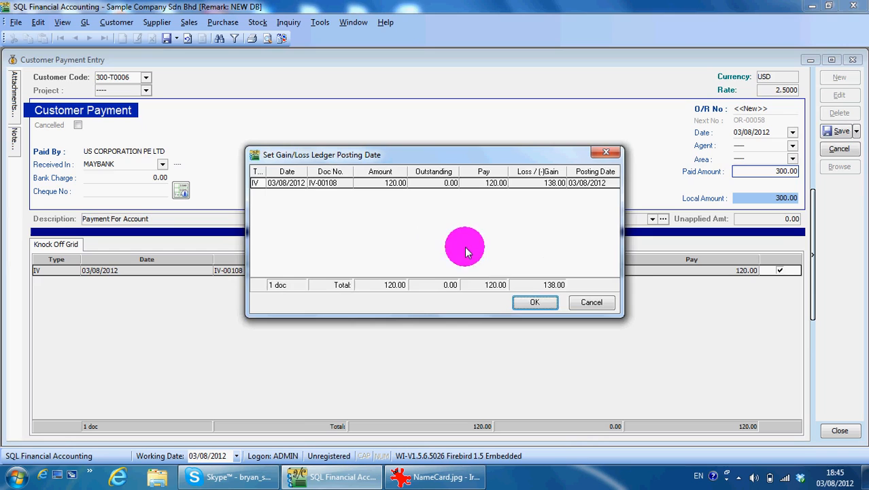
click(535, 302)
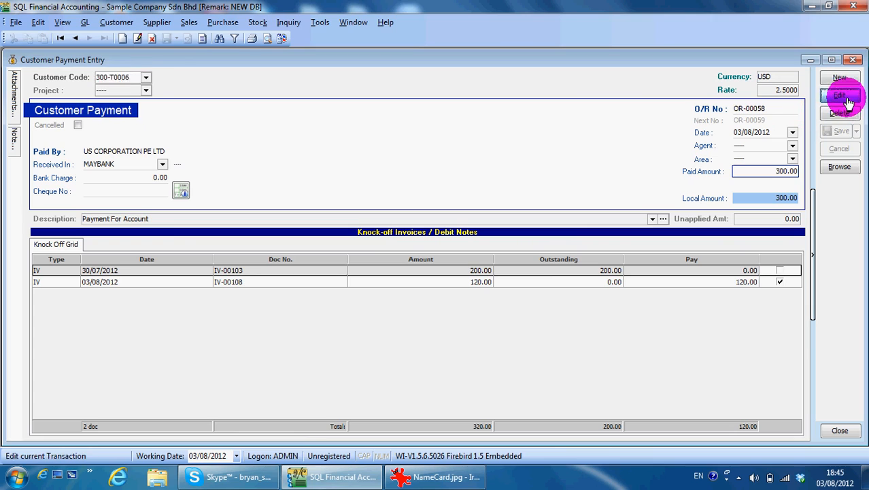
Edit the payment to add cheque number MBB8787, resave with the 138.00 gain/loss, and close the entry.
click(840, 130)
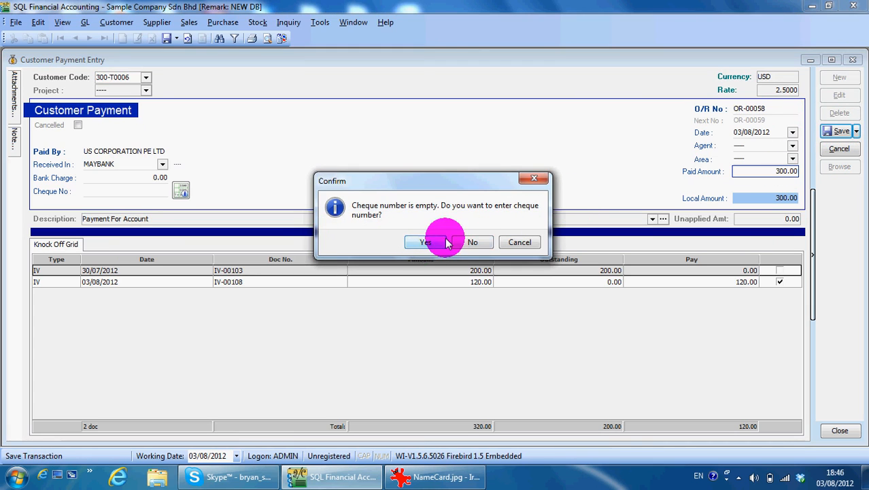
click(424, 242)
text(MBB787)
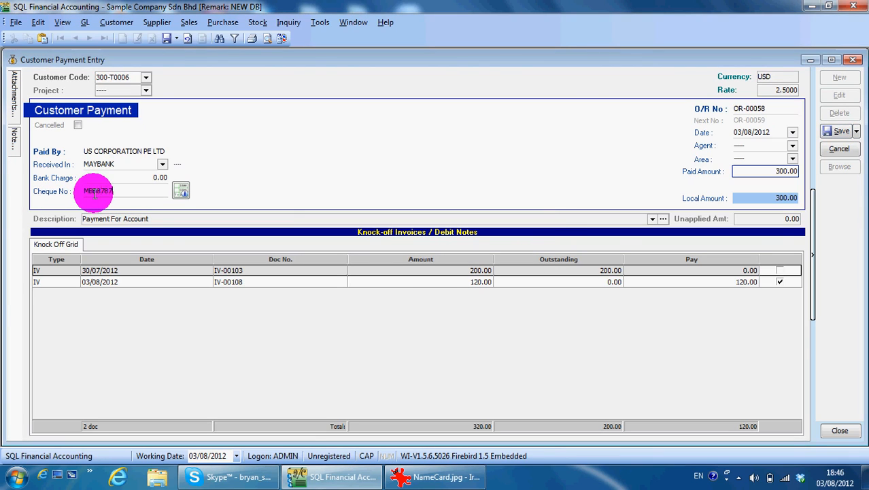
click(840, 131)
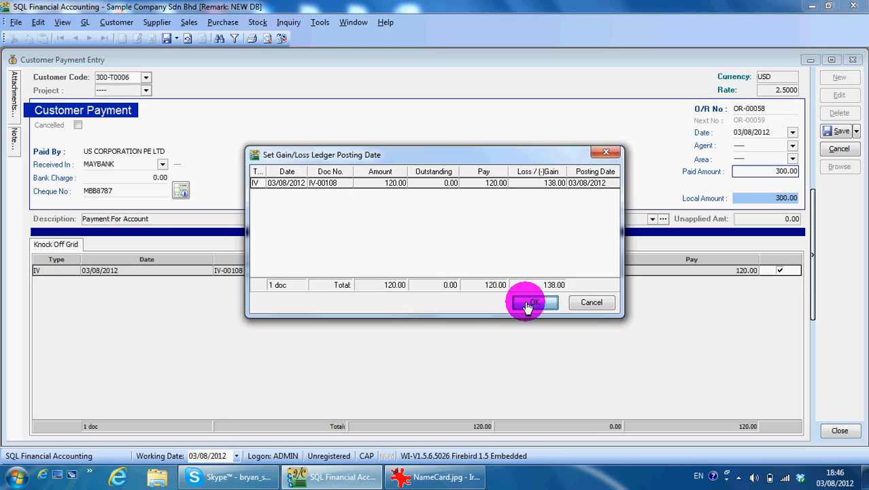
click(531, 302)
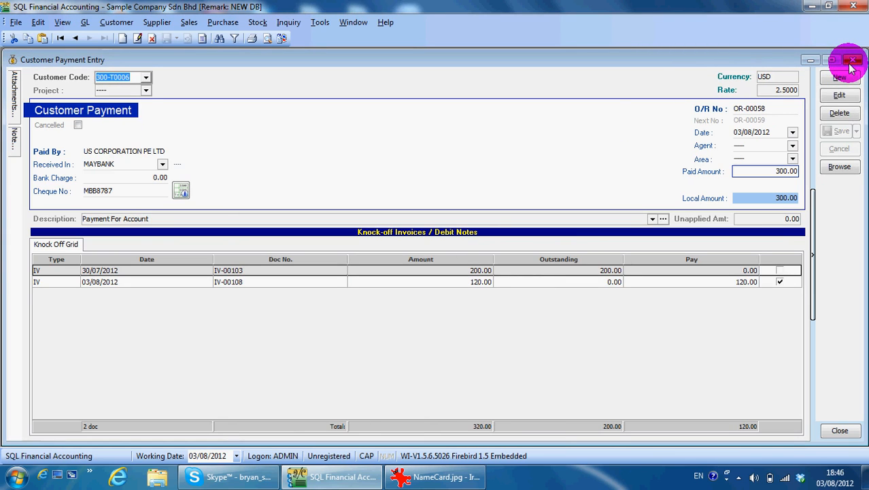
click(852, 59)
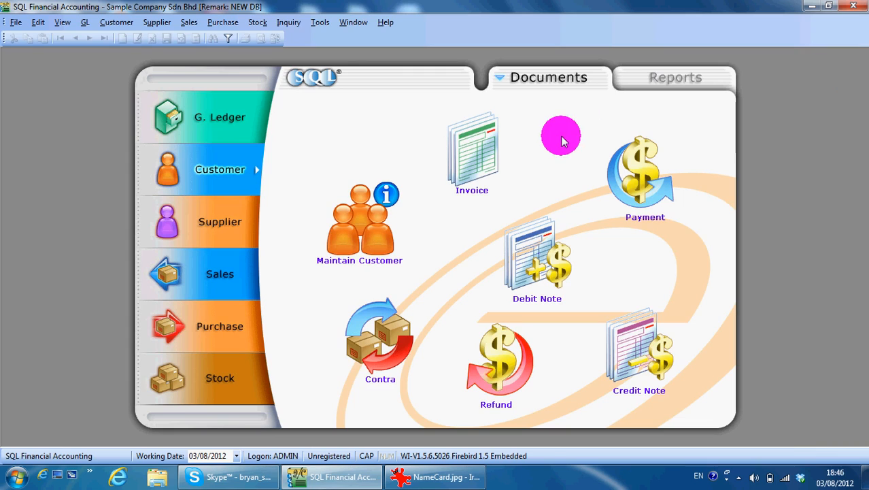
mouse_move(296, 38)
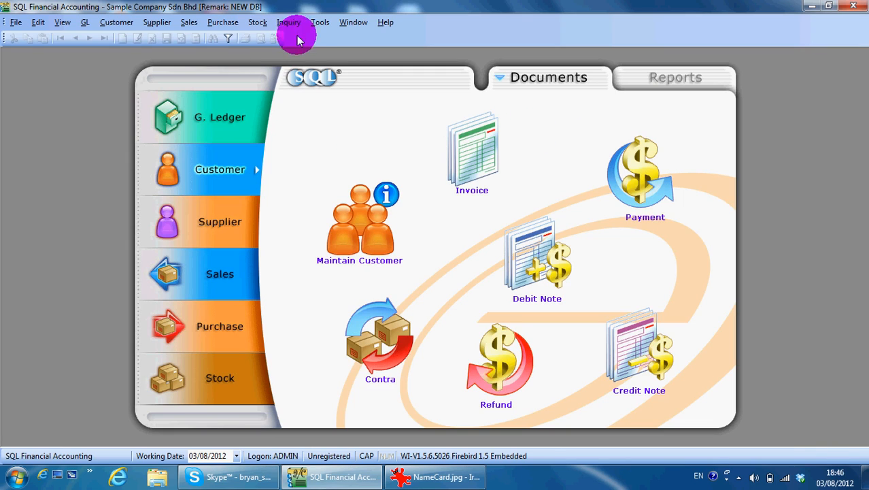
mouse_move(308, 133)
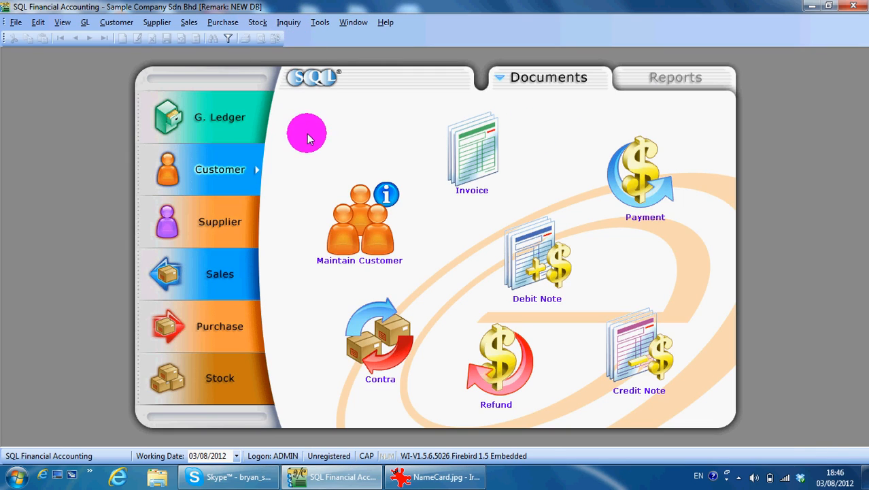
Bring up KITTY SECURITY SDN BHD's customer record for editing.
click(221, 221)
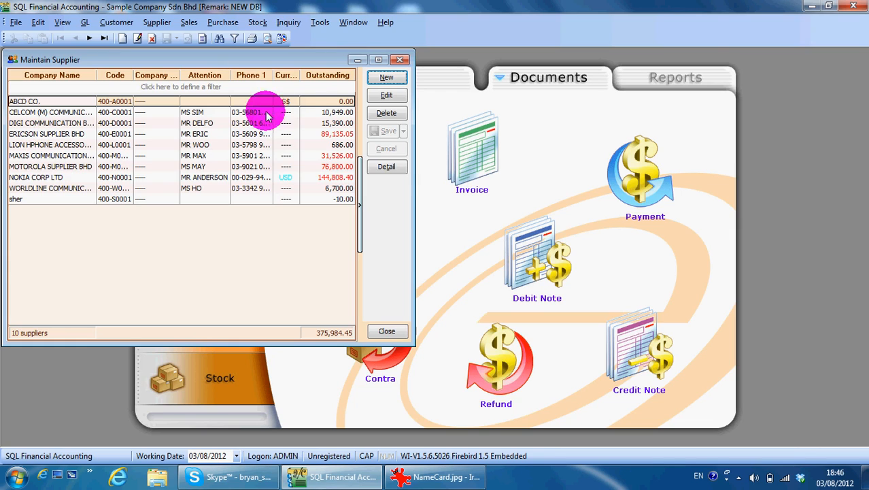
click(386, 331)
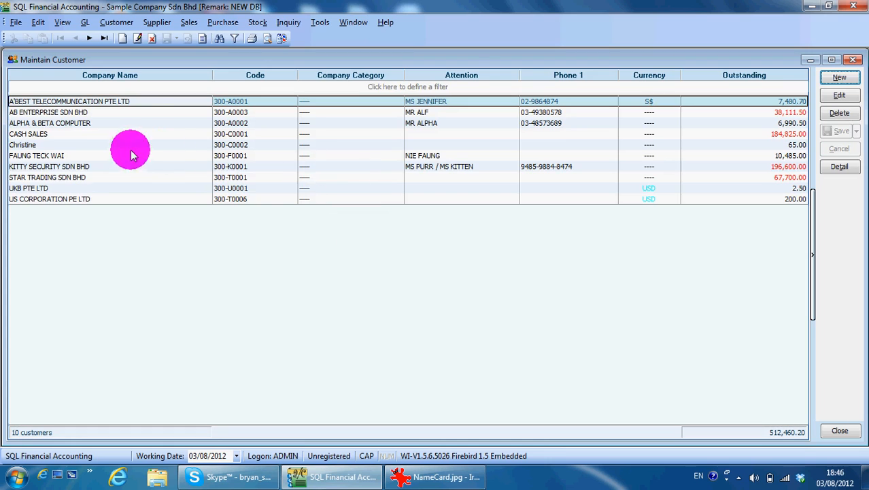
double_click(49, 166)
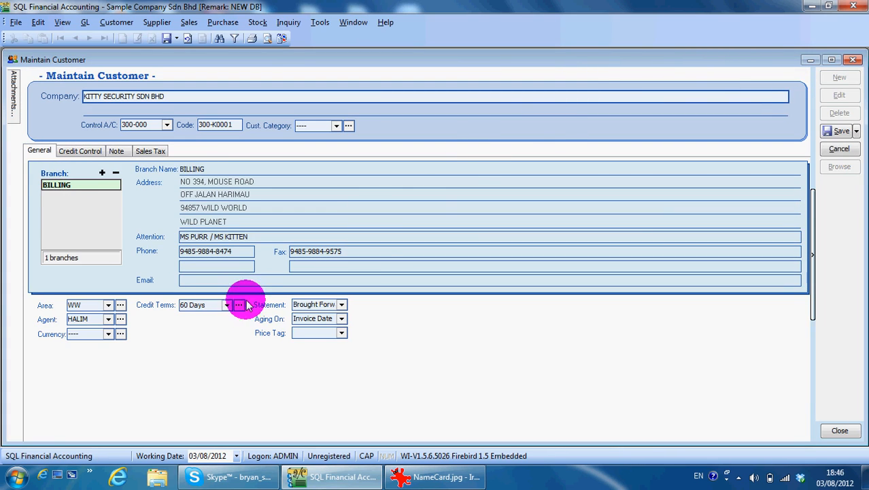
Set the customer's credit terms to 60 Days and check the available terms list.
click(239, 305)
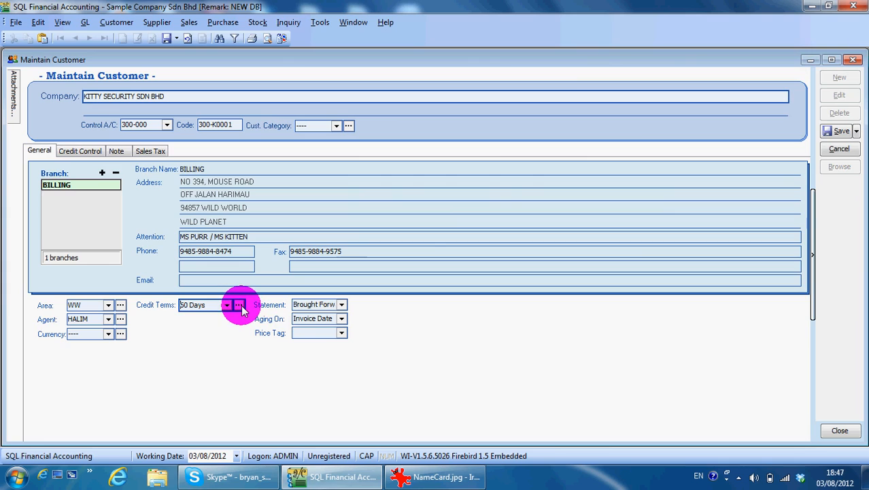
click(239, 304)
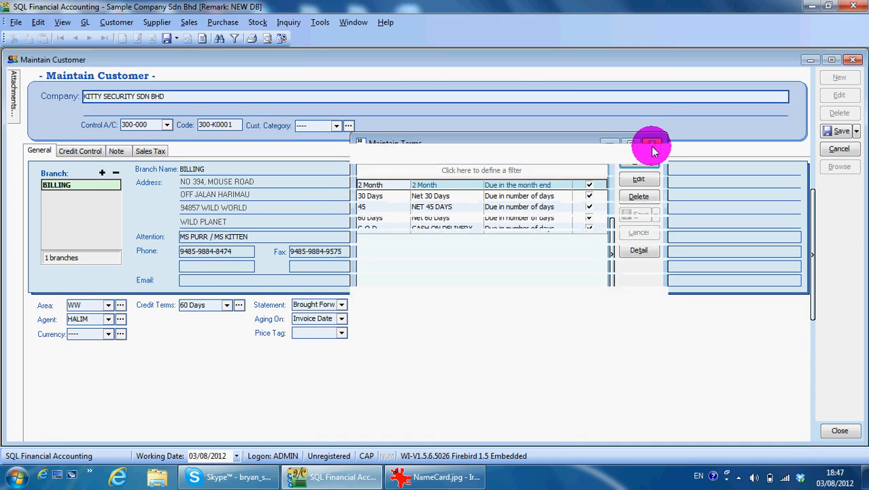
click(319, 22)
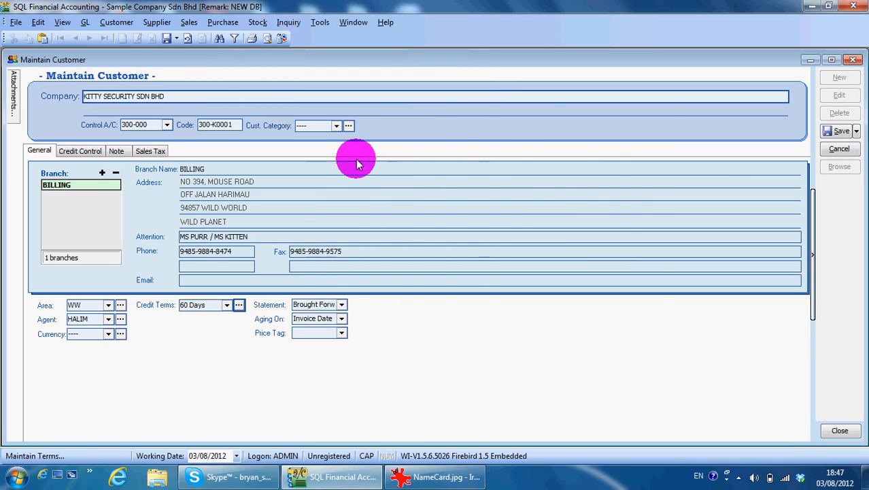
Create a new 120 Days term due in 120 days in Maintain Terms and apply it to the customer.
click(240, 305)
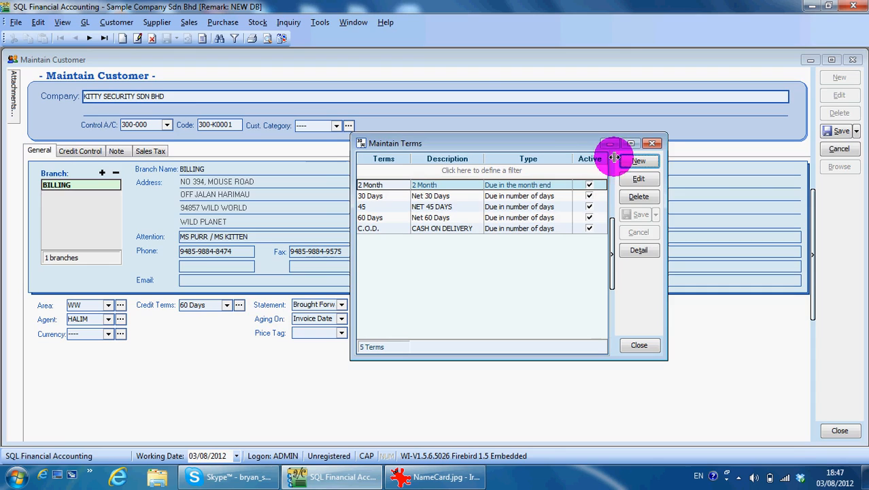
click(638, 160)
text(120)
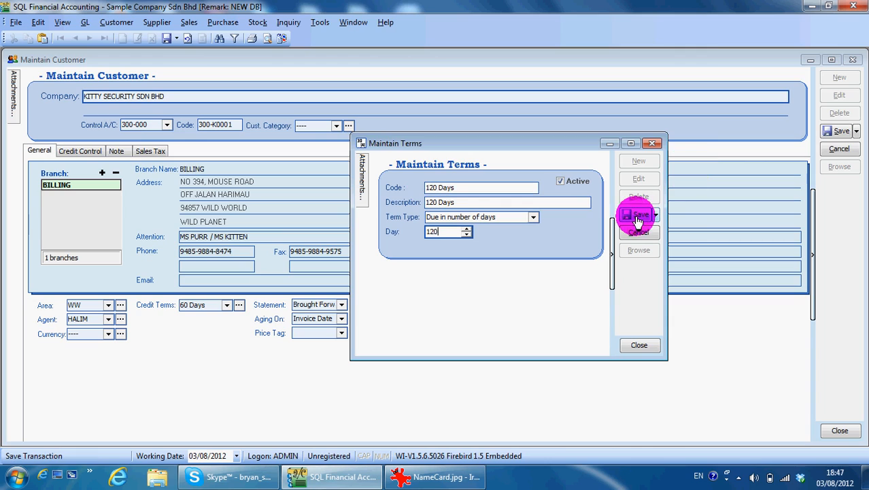
click(638, 215)
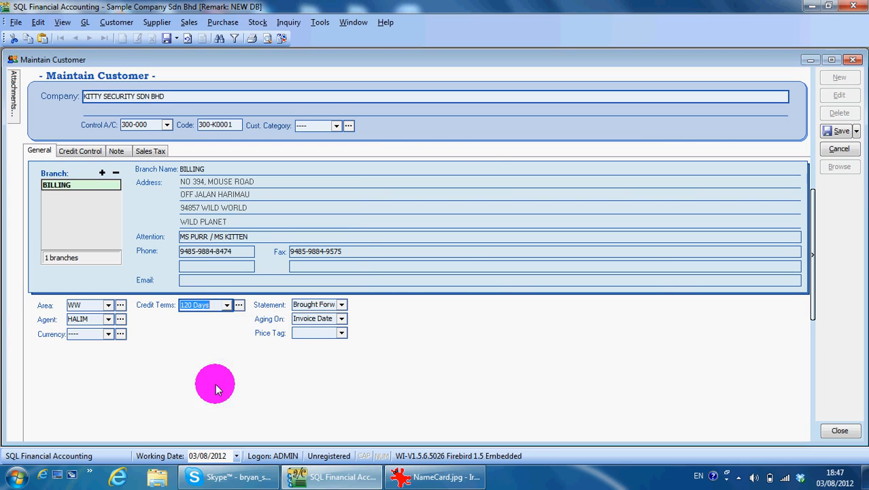
click(240, 304)
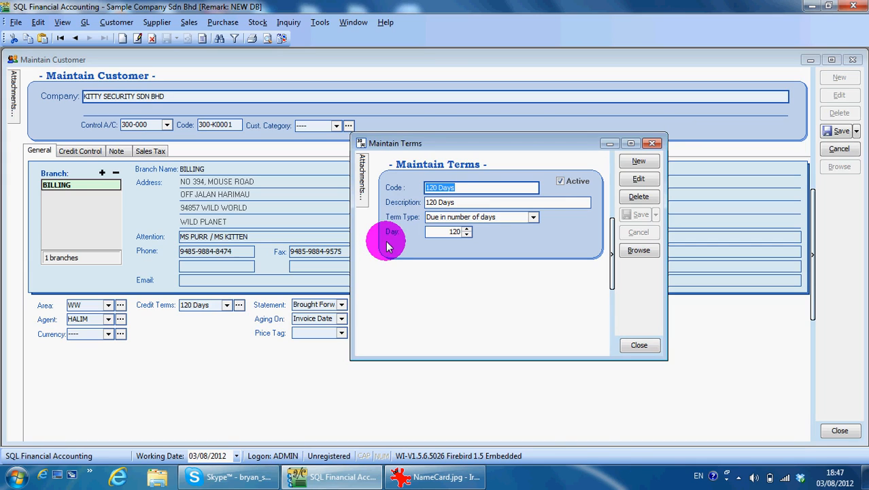
mouse_move(408, 231)
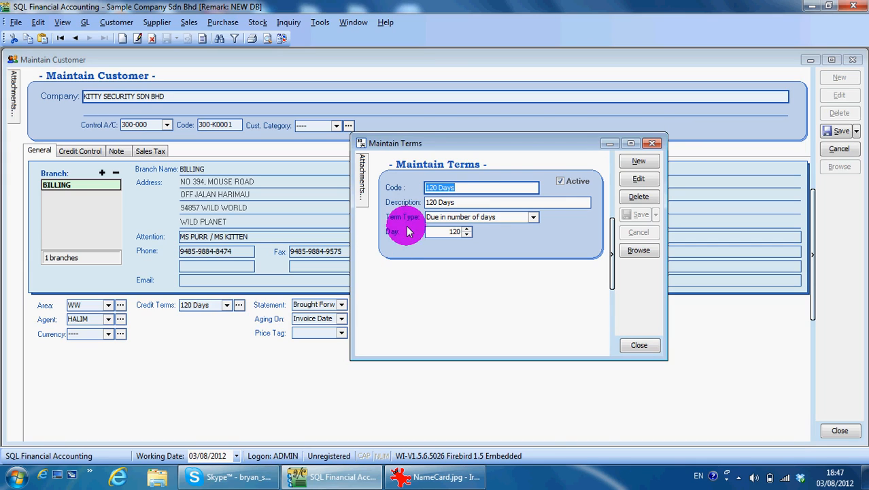
mouse_move(585, 224)
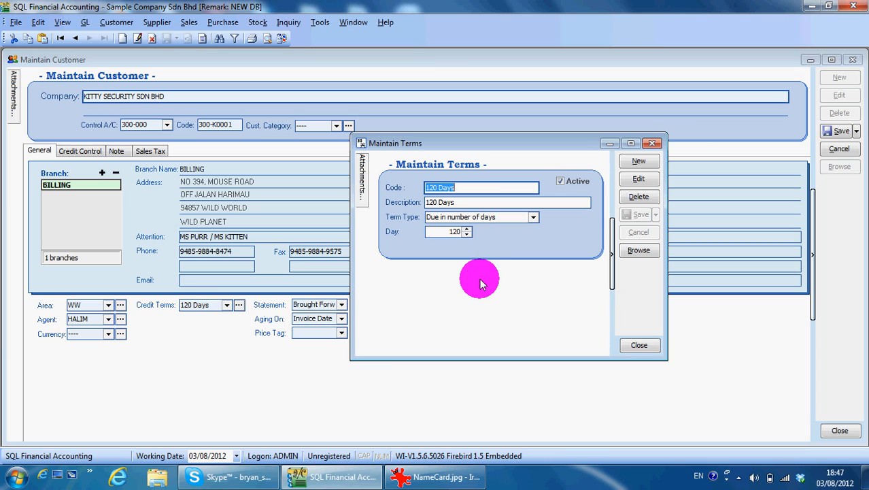
Draft term 1 Month 17, description 1 Month 17TH, due on the 17th day of the month.
click(638, 178)
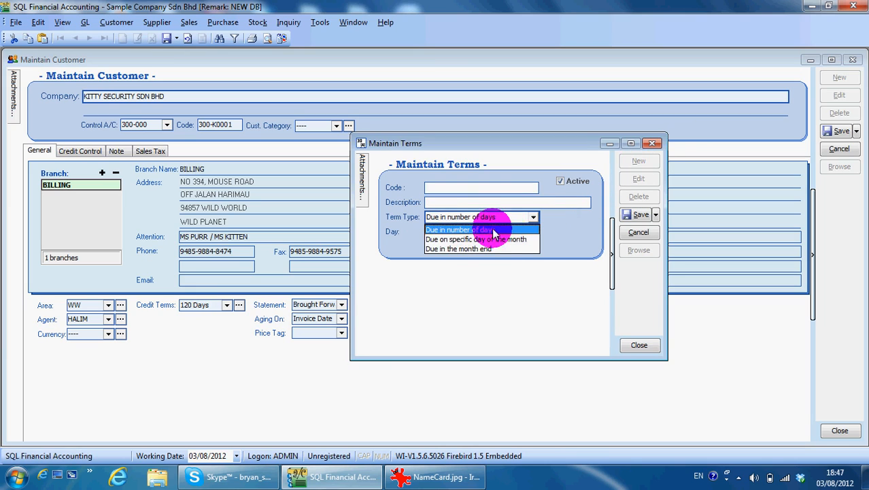
click(476, 239)
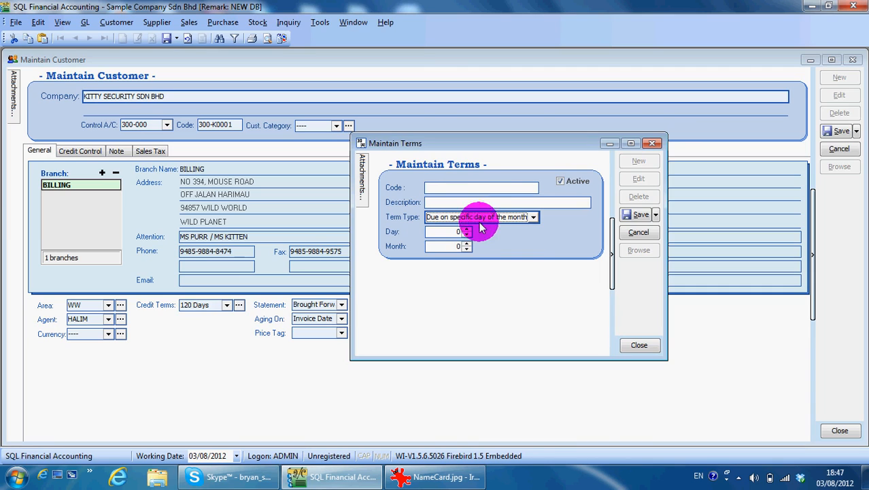
text(1 Month 1)
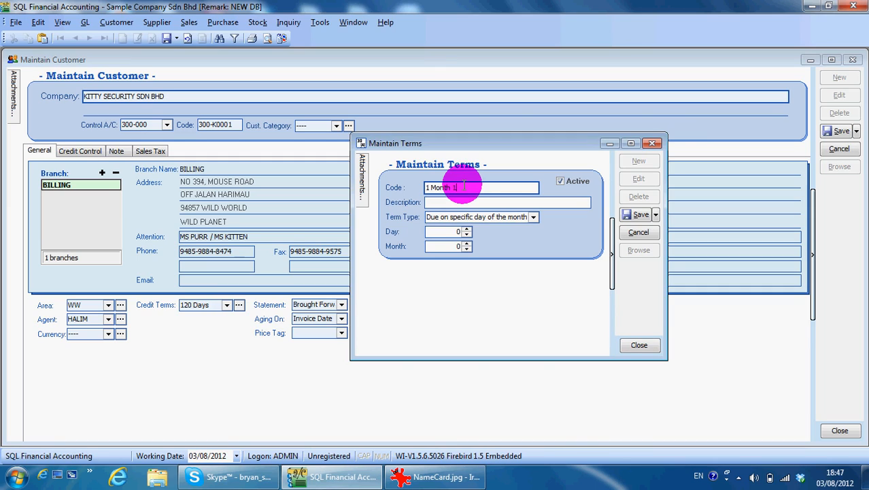
click(506, 202)
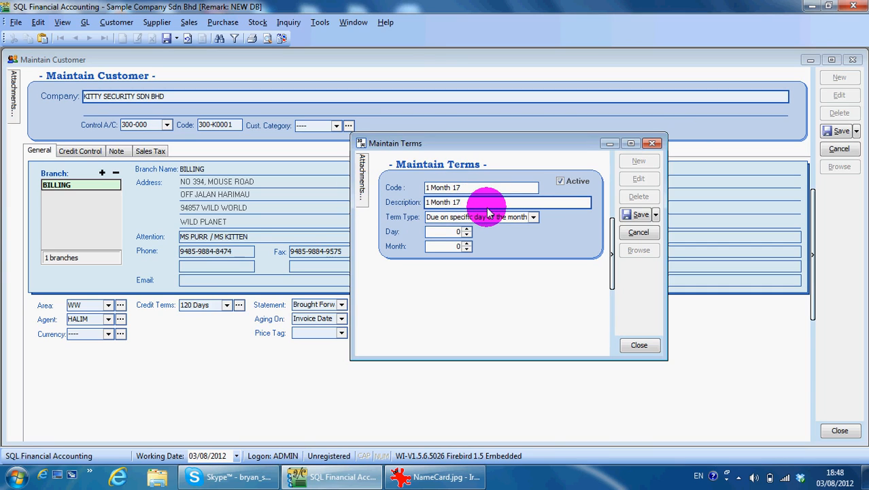
text(TH)
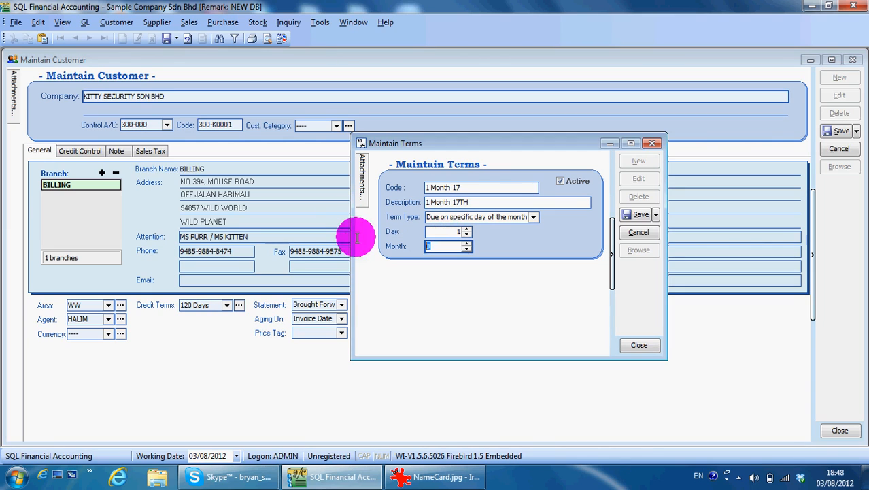
text(17)
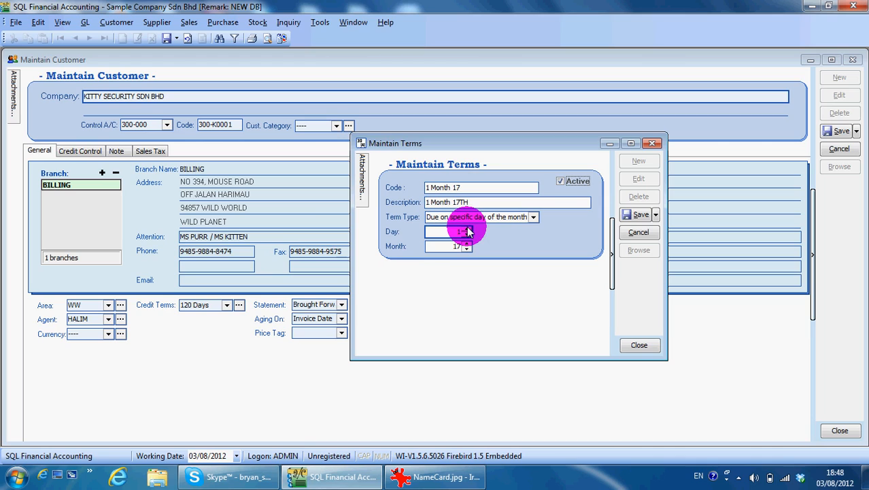
Change the draft to a month-end 3 Month term, then close Maintain Terms discarding it.
click(534, 218)
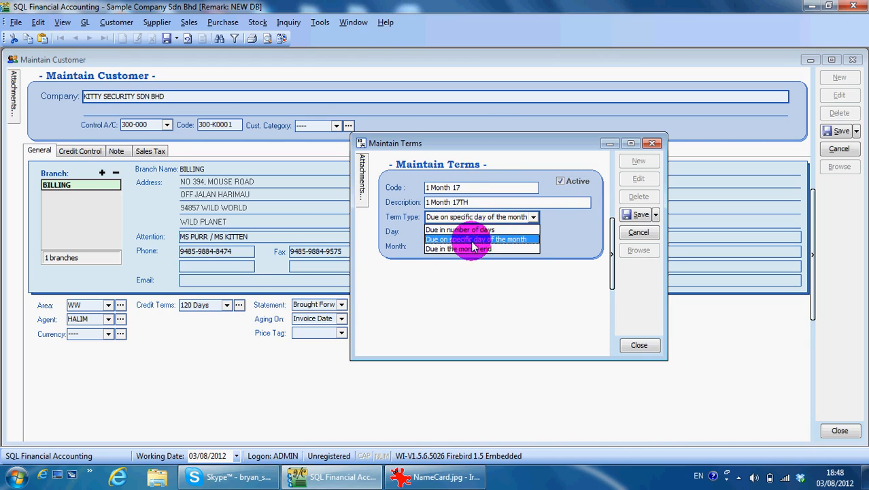
click(458, 247)
text(2)
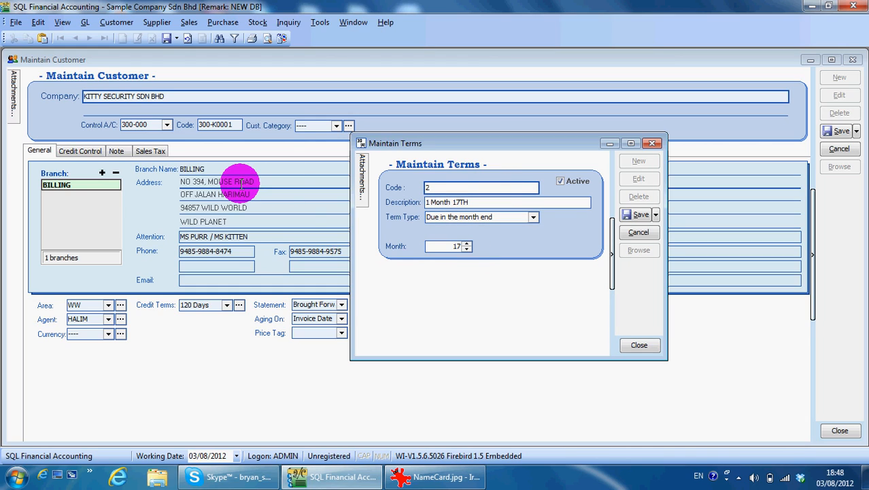
text(3 Month)
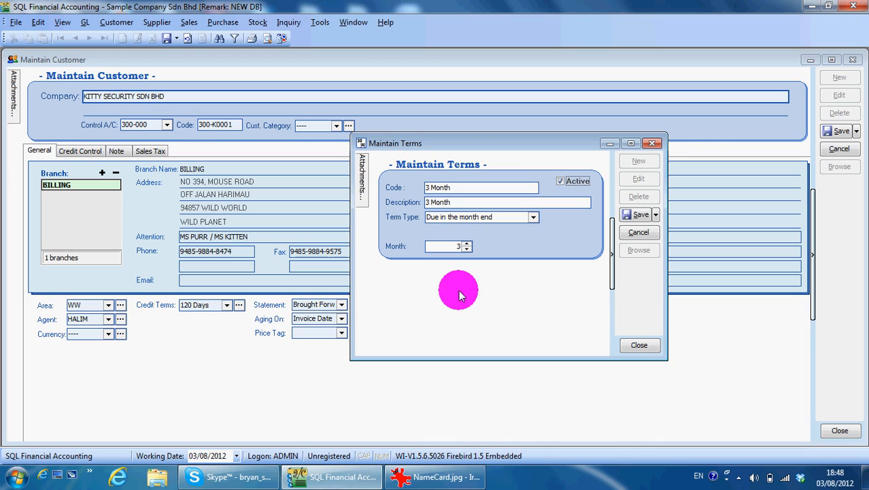
mouse_move(805, 397)
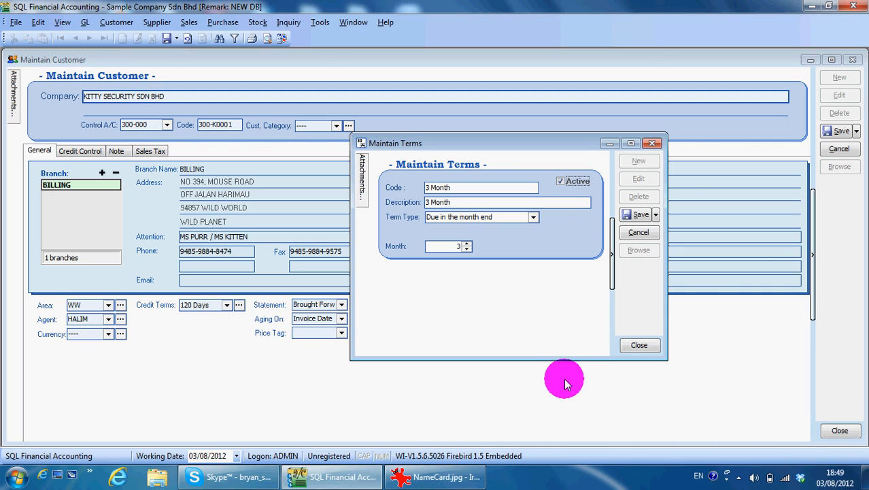
mouse_move(547, 325)
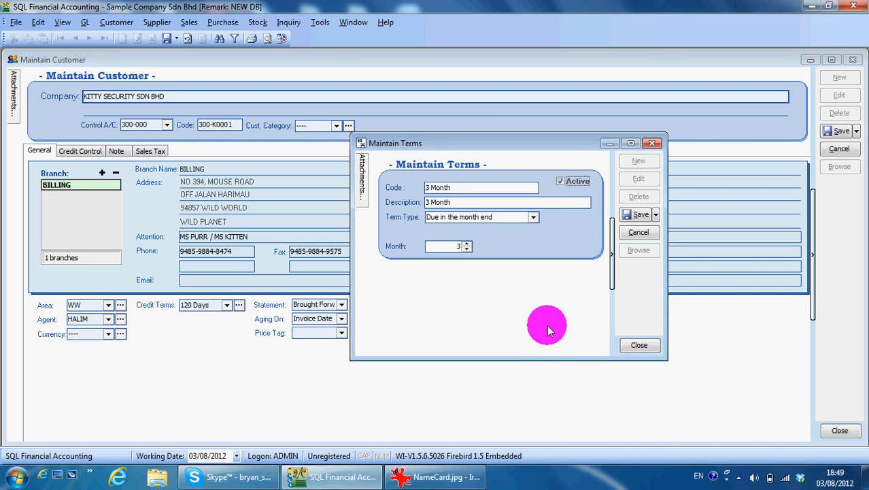
mouse_move(511, 258)
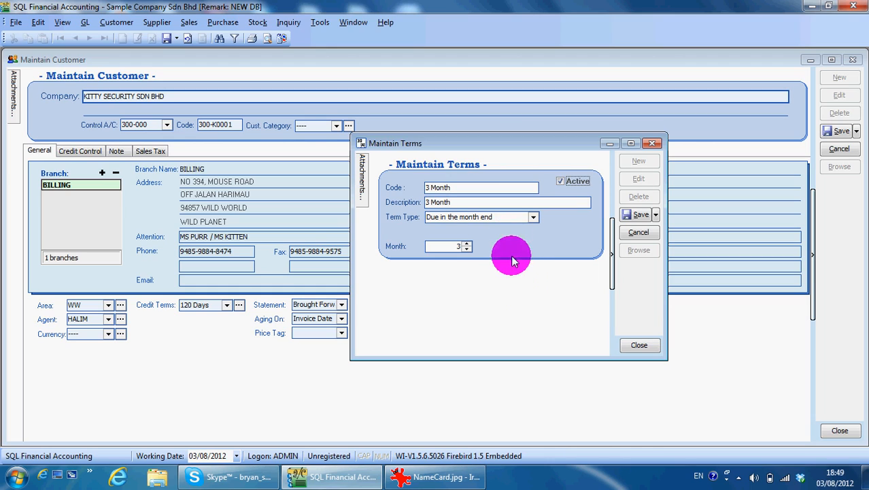
mouse_move(490, 266)
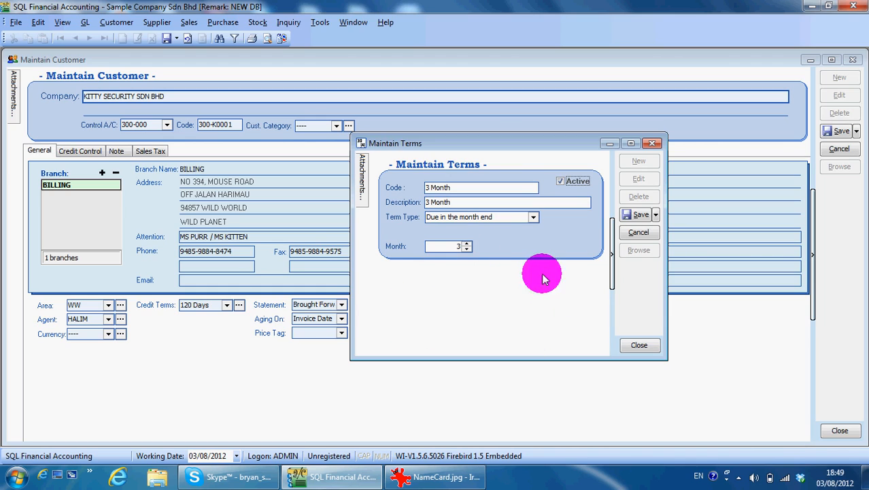
mouse_move(578, 302)
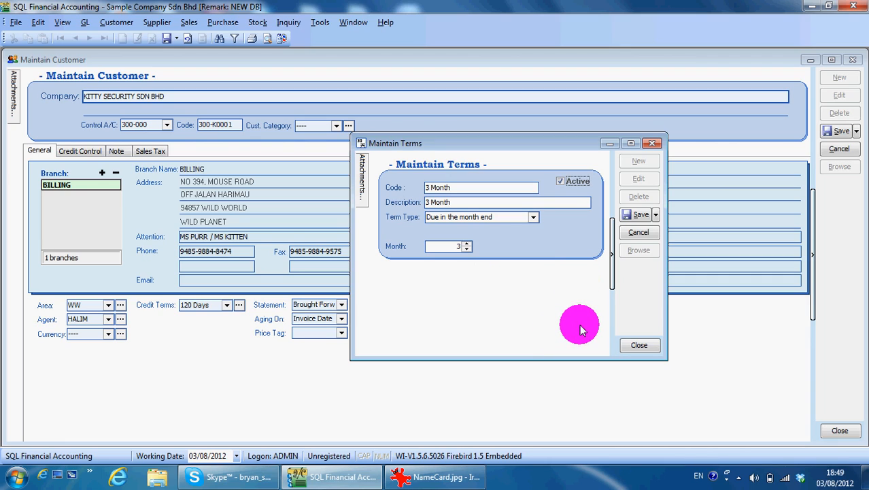
mouse_move(585, 319)
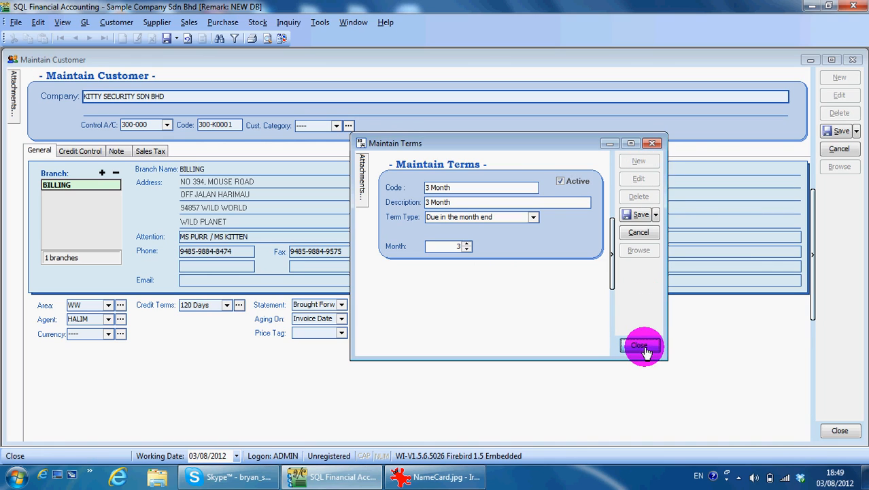
click(639, 345)
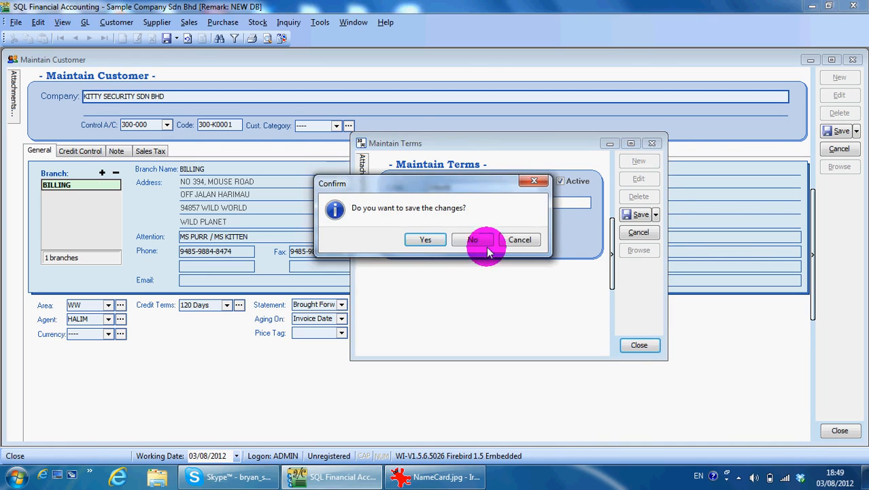
click(472, 239)
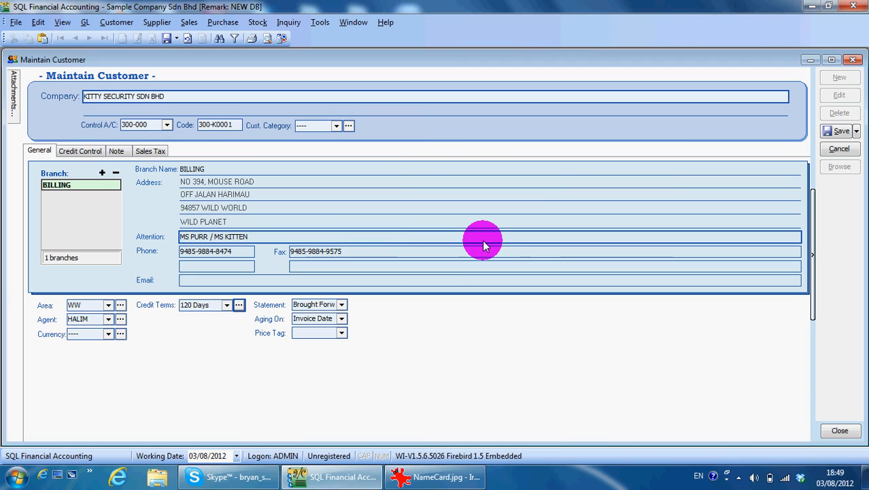